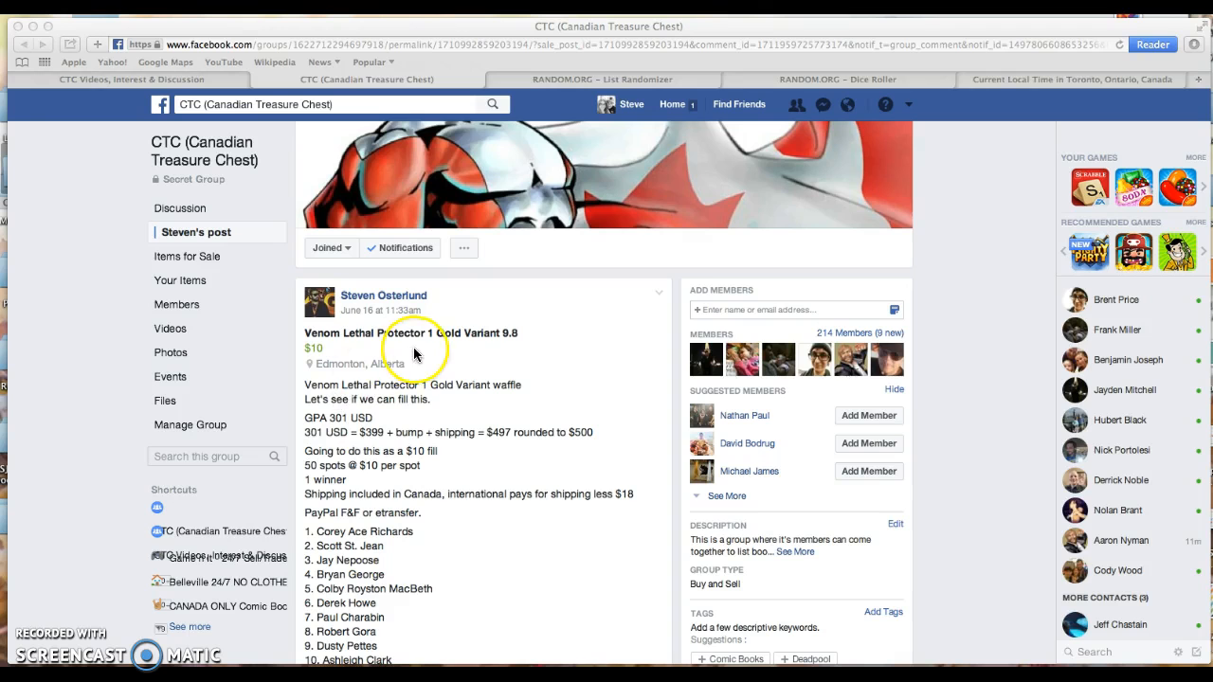
# Step: Check the current local time page, then return to the Facebook raffle post's numbered 50-name list
pyautogui.scroll(-3)
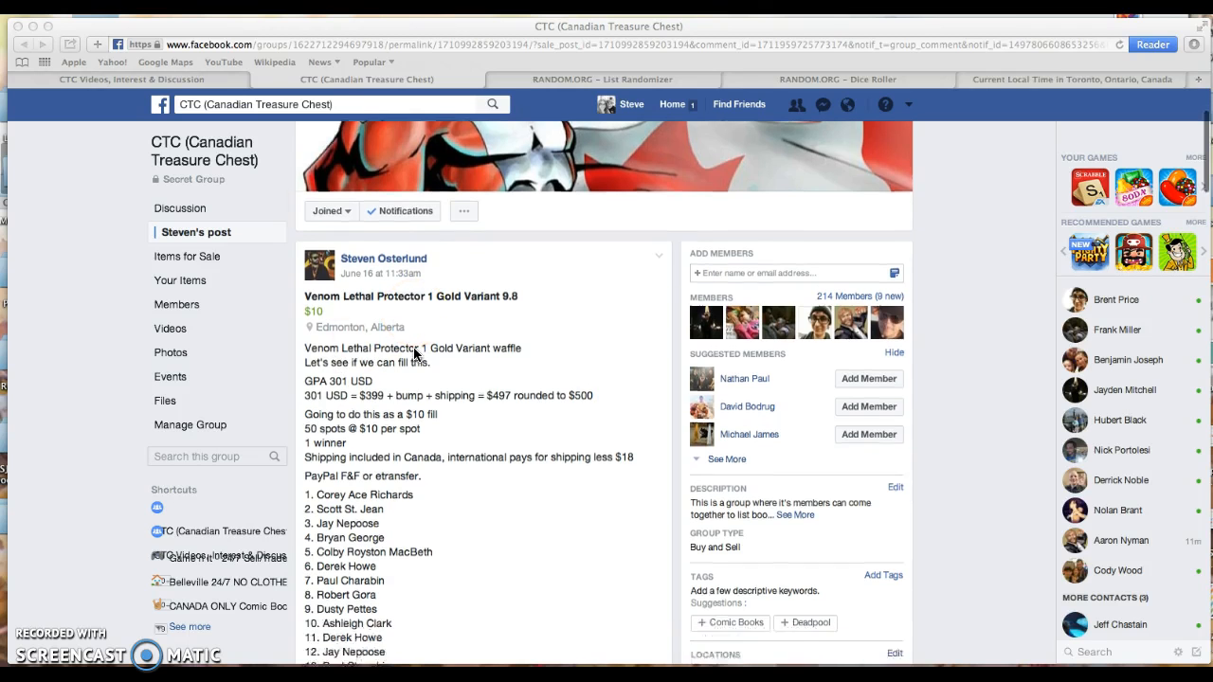
pyautogui.scroll(-3)
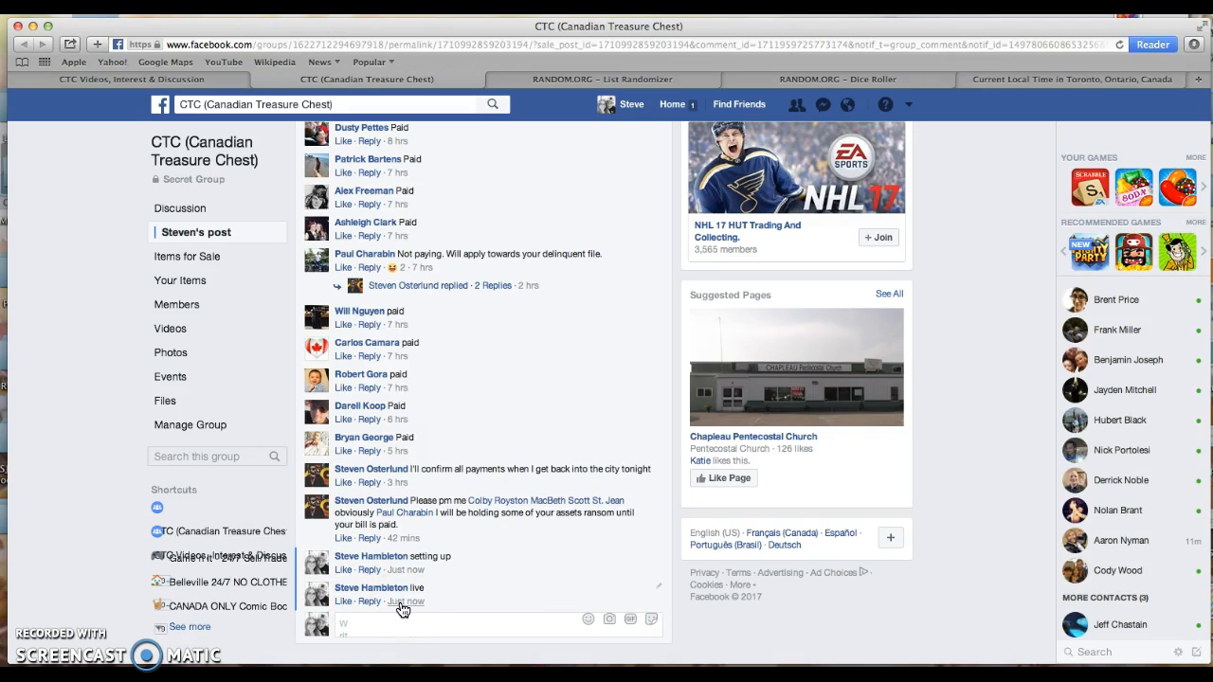
pyautogui.moveTo(406, 603)
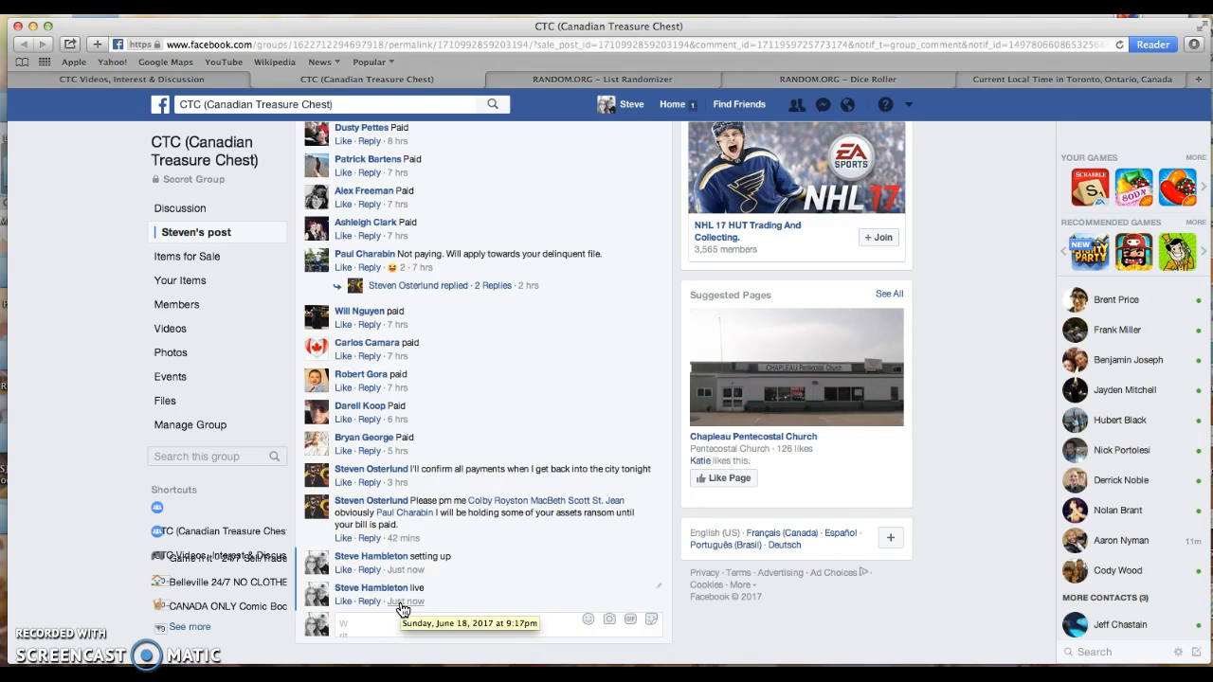
pyautogui.click(1071, 79)
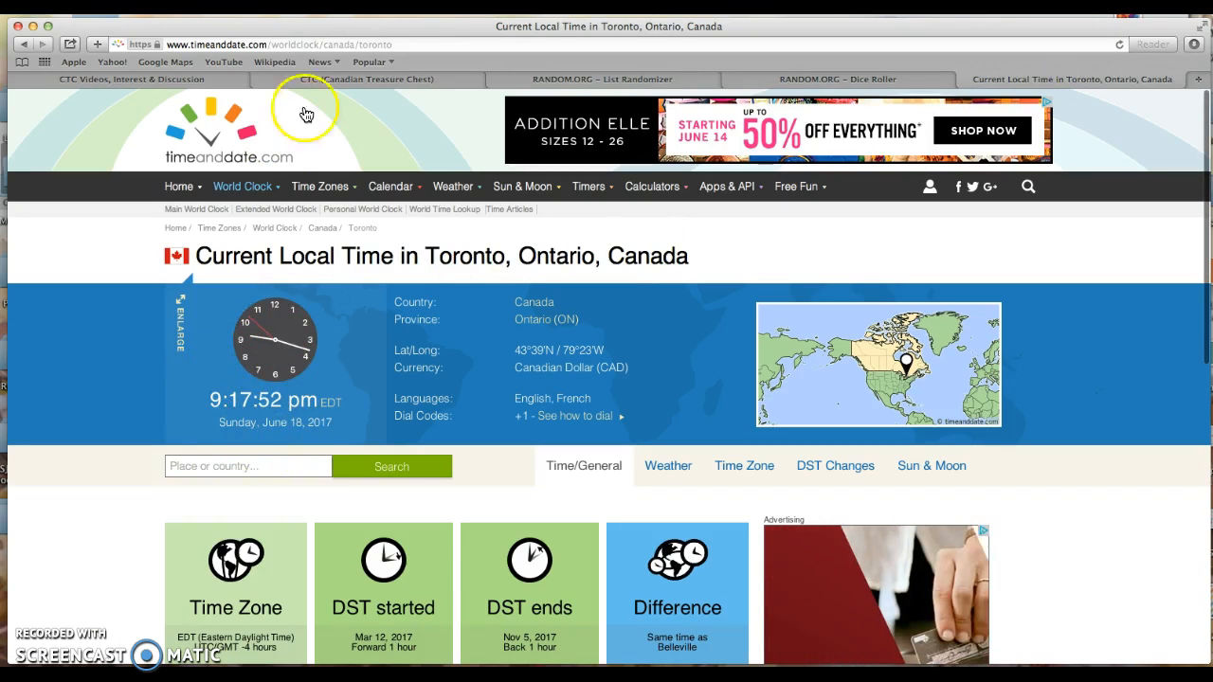
pyautogui.click(364, 80)
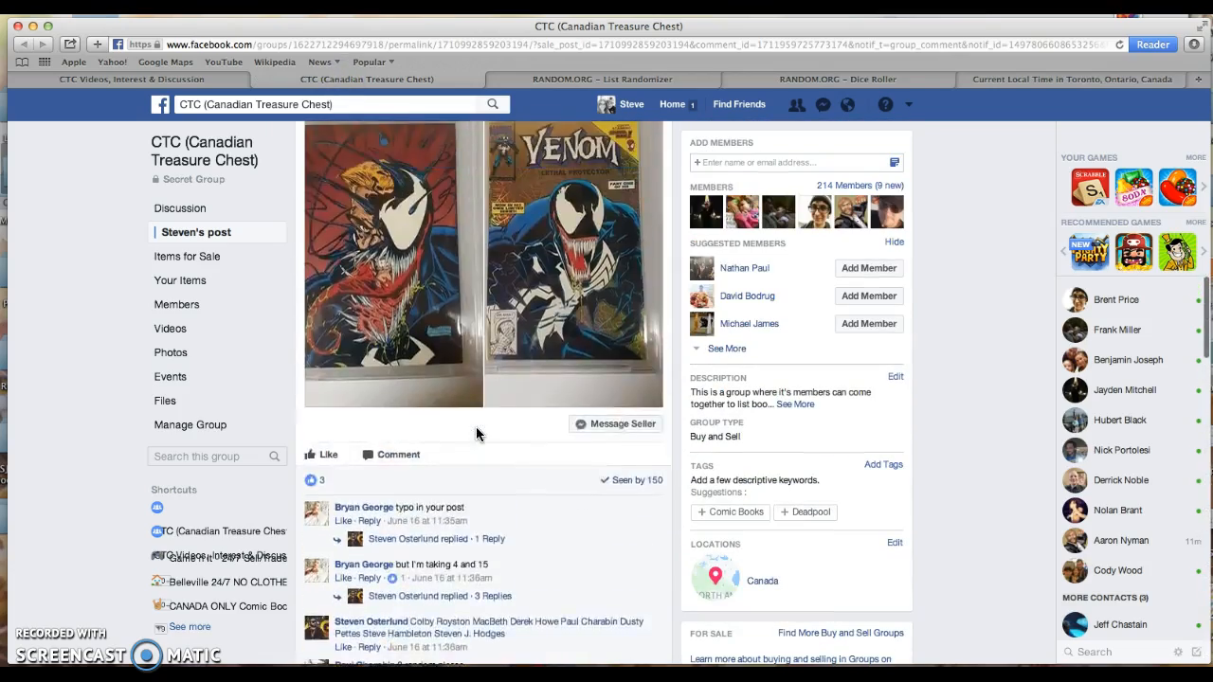
pyautogui.scroll(-3)
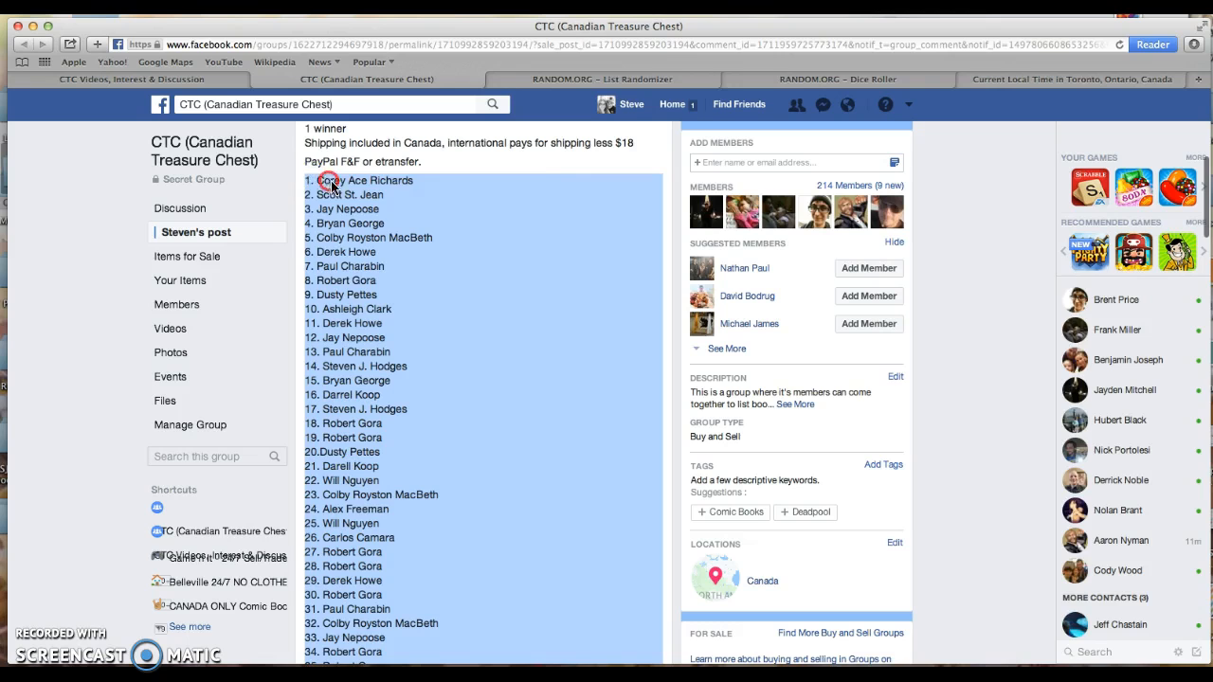
pyautogui.moveTo(591, 84)
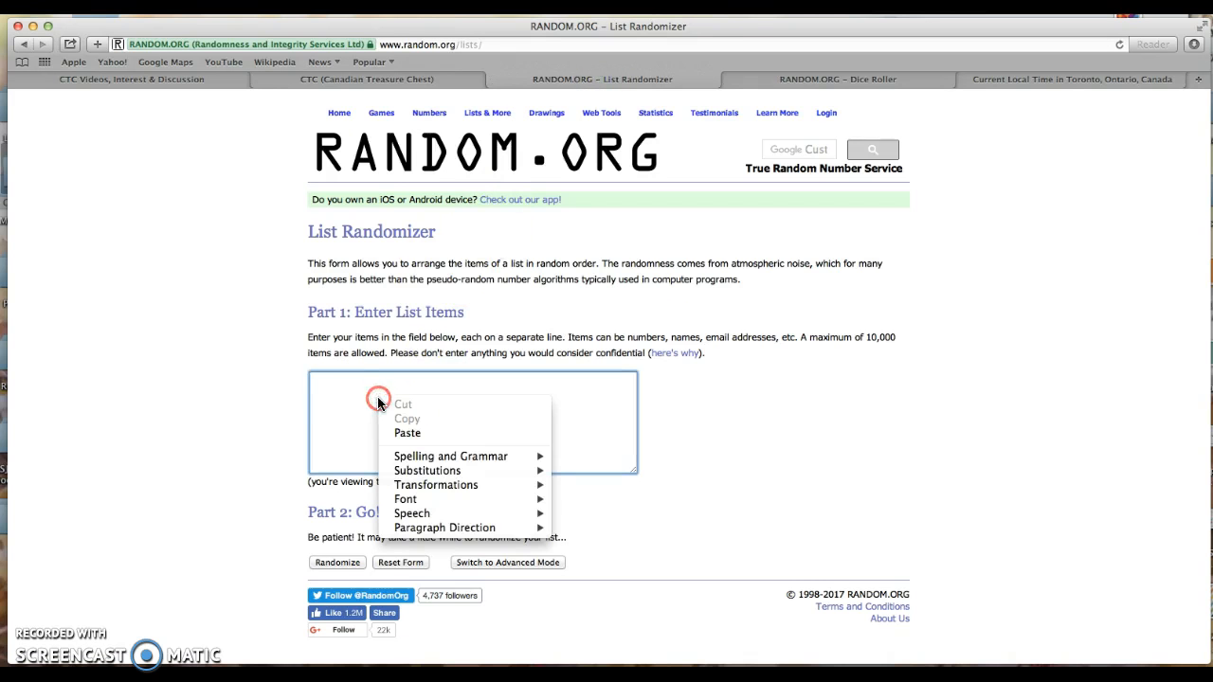
# Step: Paste the copied 50 raffle names into the List Randomizer entry field
pyautogui.click(405, 432)
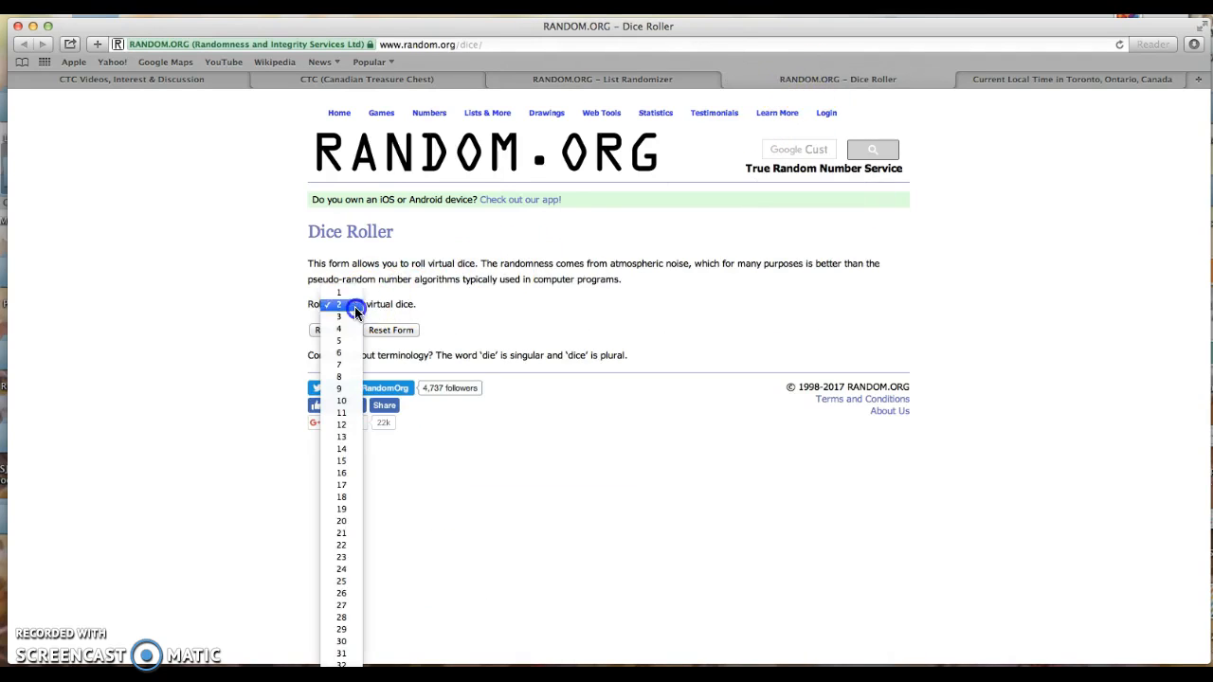
# Step: Roll 3 virtual dice on the Dice Roller
pyautogui.click(337, 316)
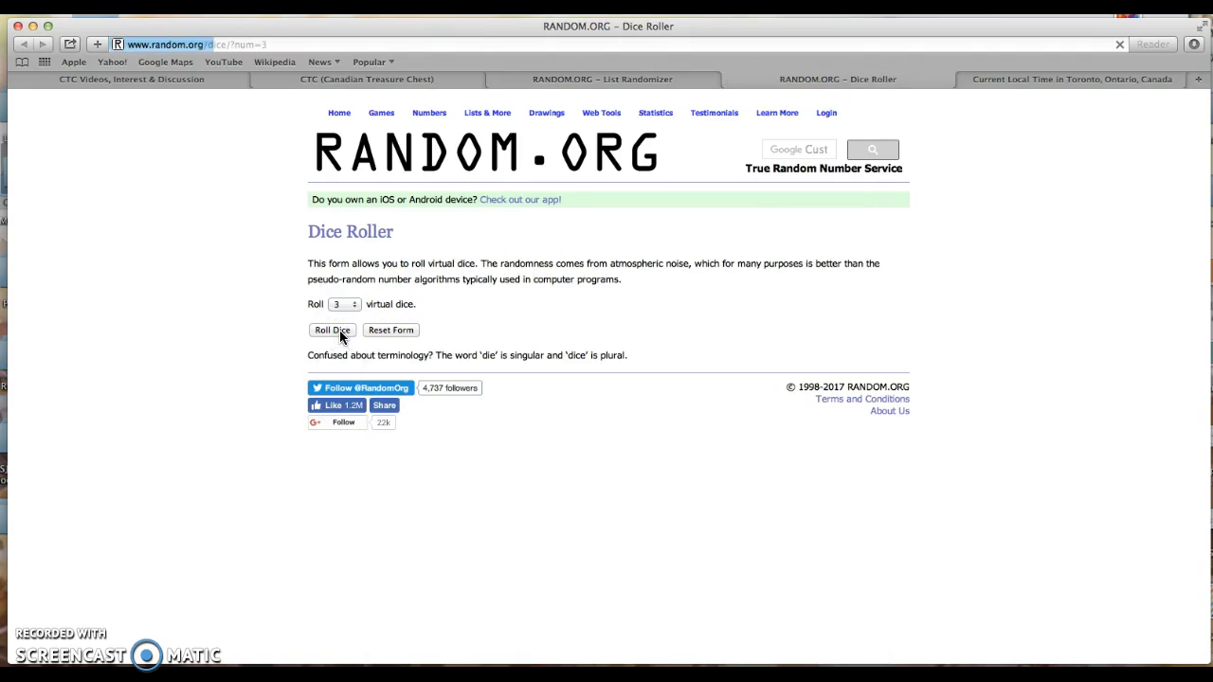
pyautogui.click(332, 329)
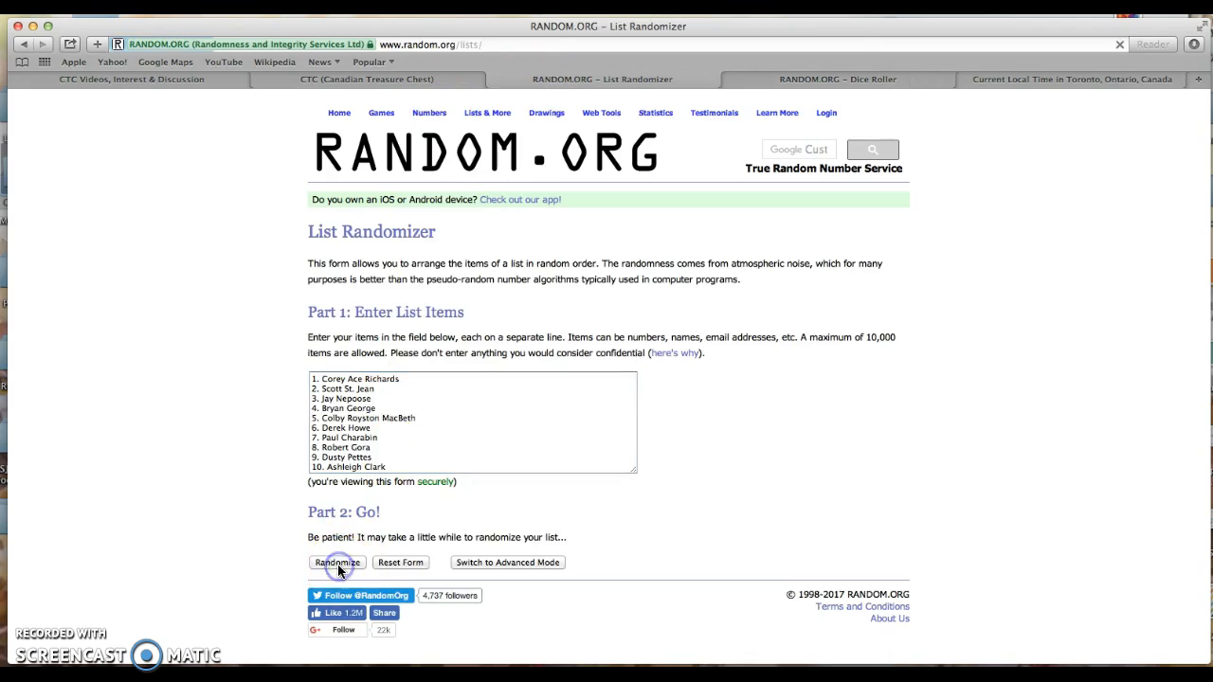
# Step: Randomize the pasted raffle list, then reshuffle it again six more times
pyautogui.click(337, 561)
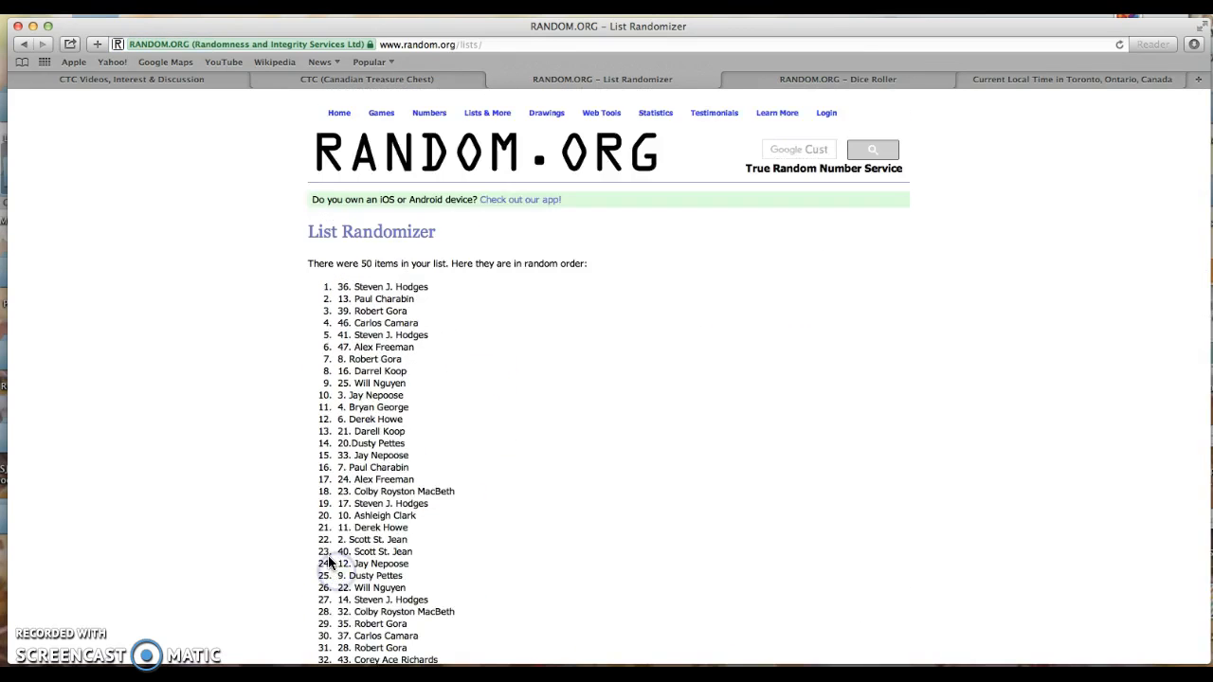
pyautogui.scroll(-3)
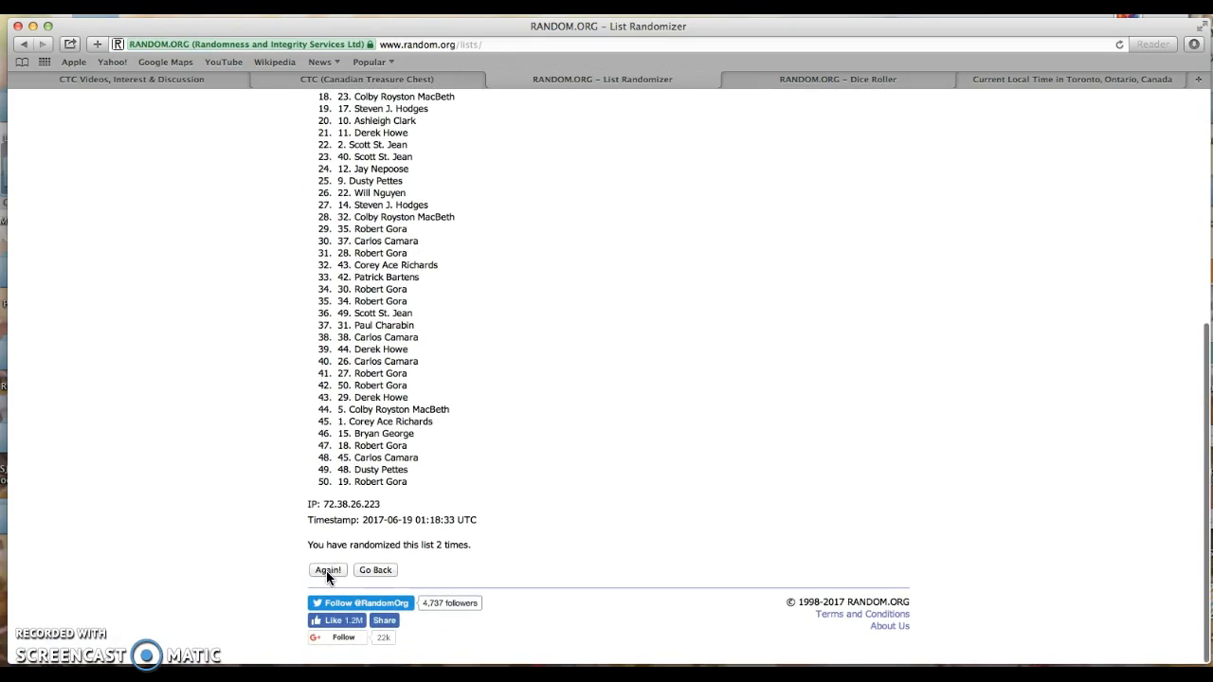
pyautogui.click(327, 569)
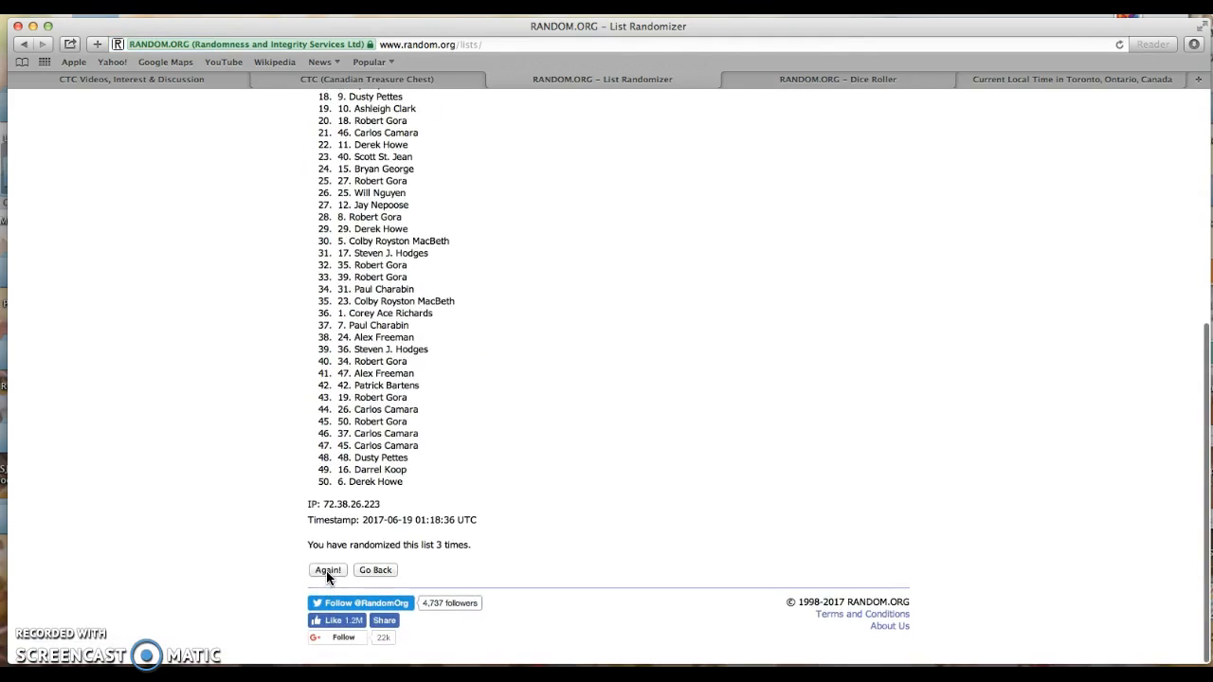
pyautogui.click(326, 569)
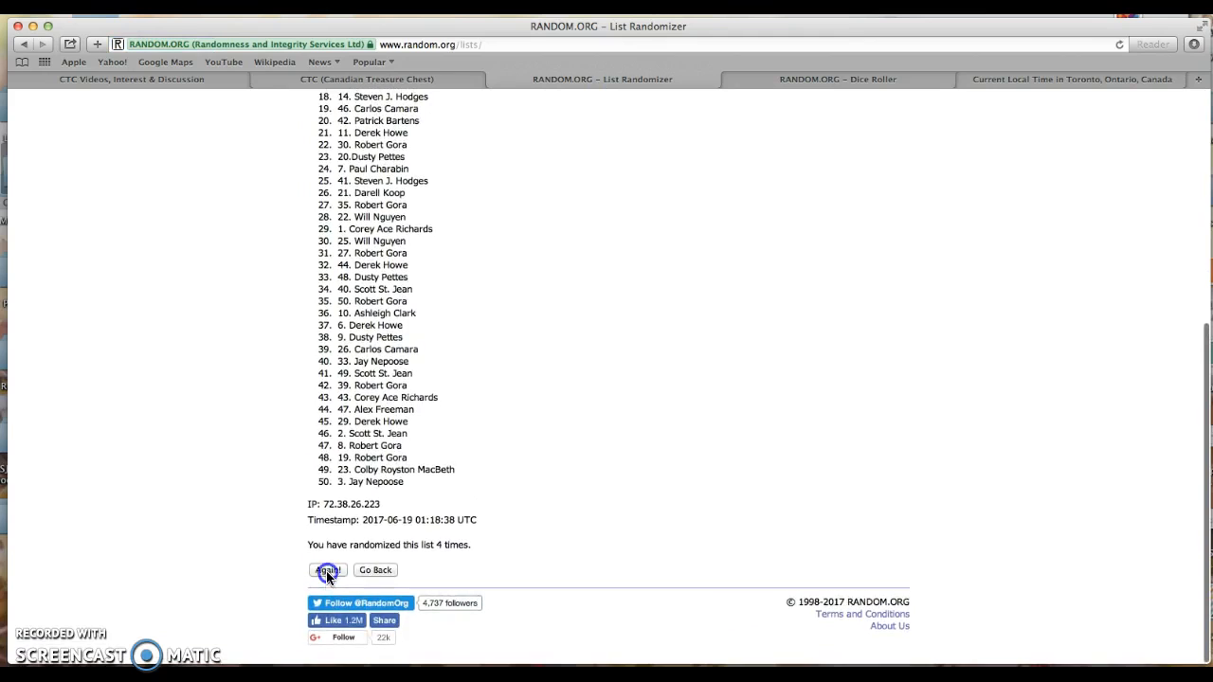
pyautogui.click(326, 569)
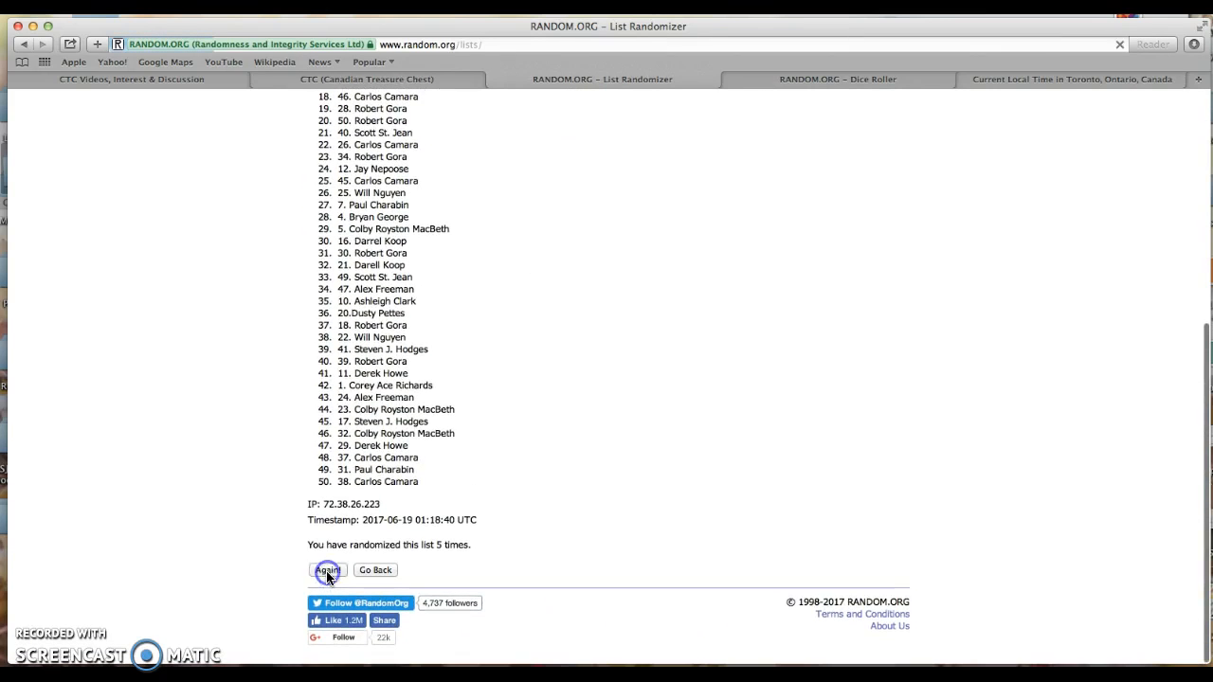
pyautogui.click(326, 568)
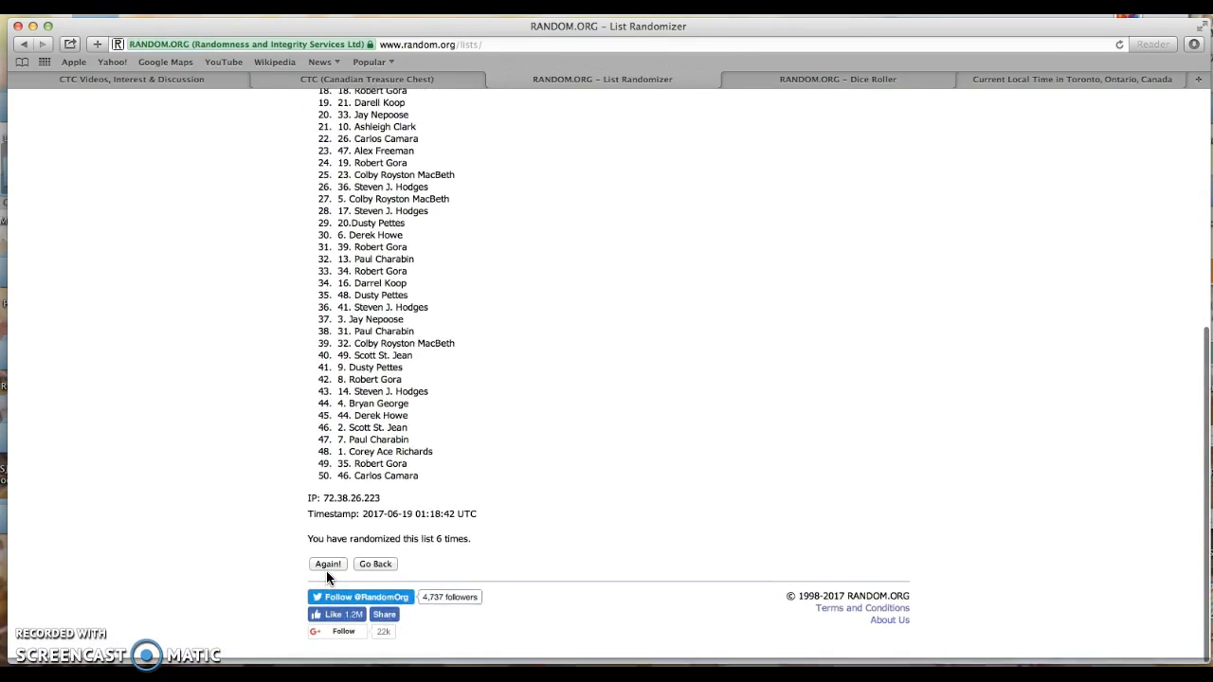
pyautogui.click(326, 565)
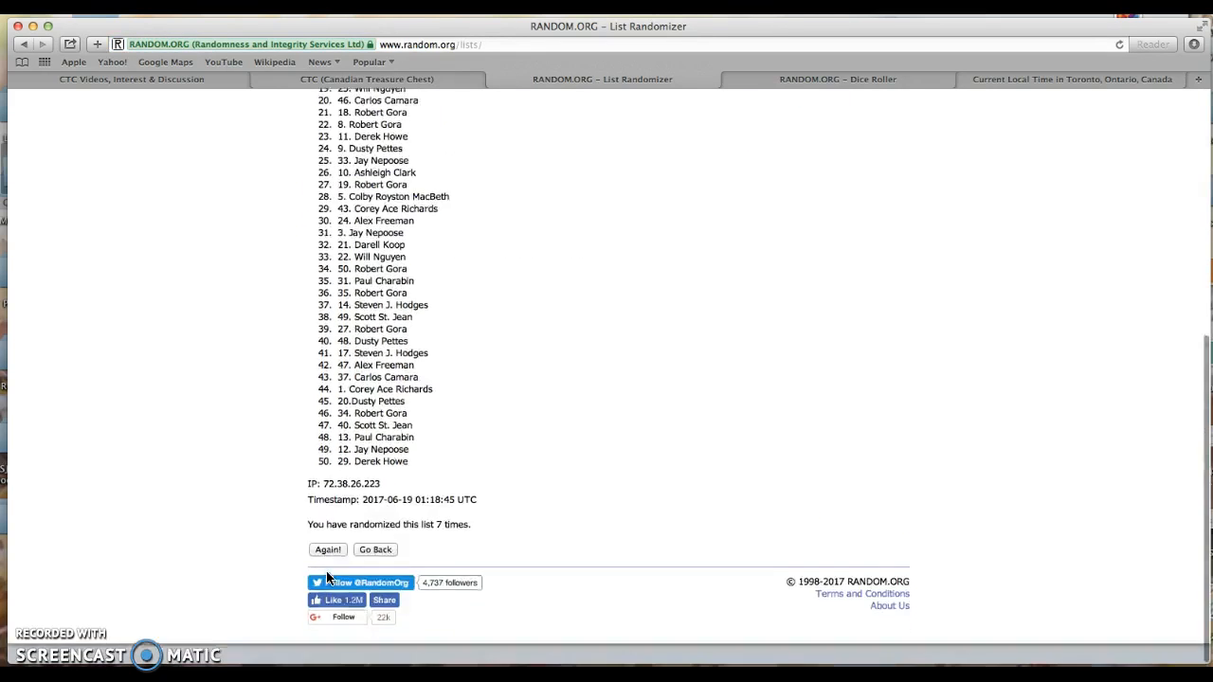
pyautogui.click(326, 549)
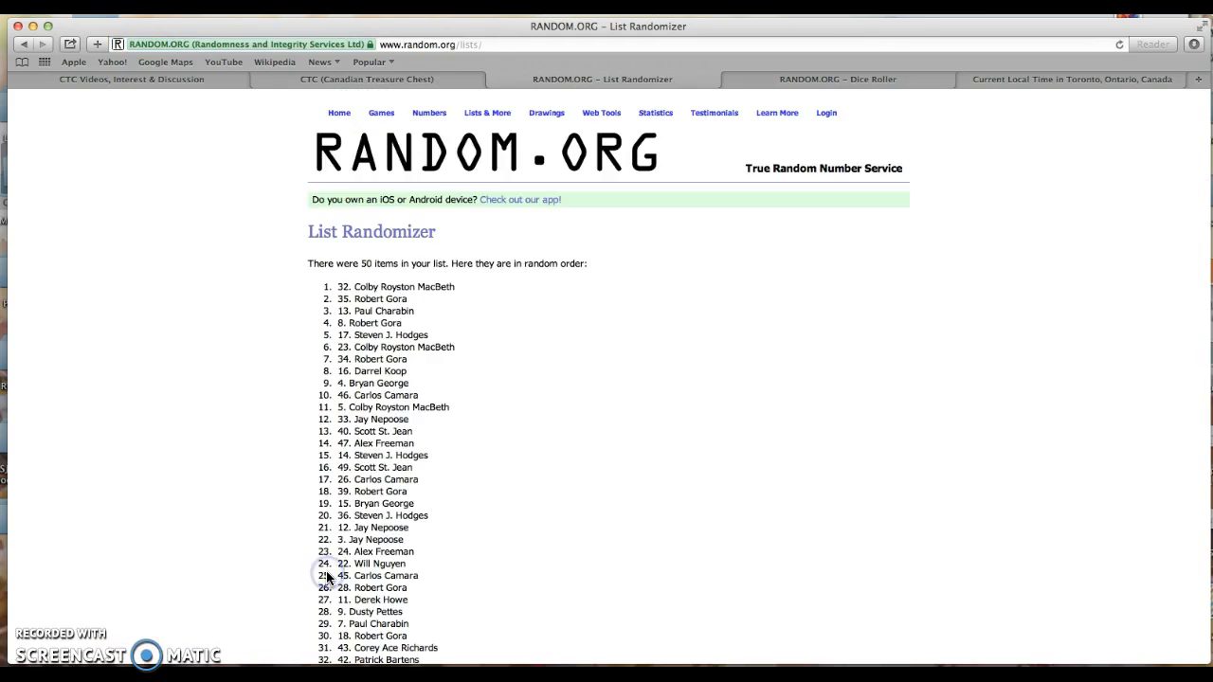
# Step: Continue reshuffling until the 50-name list has been randomized a thirteenth time
pyautogui.scroll(-3)
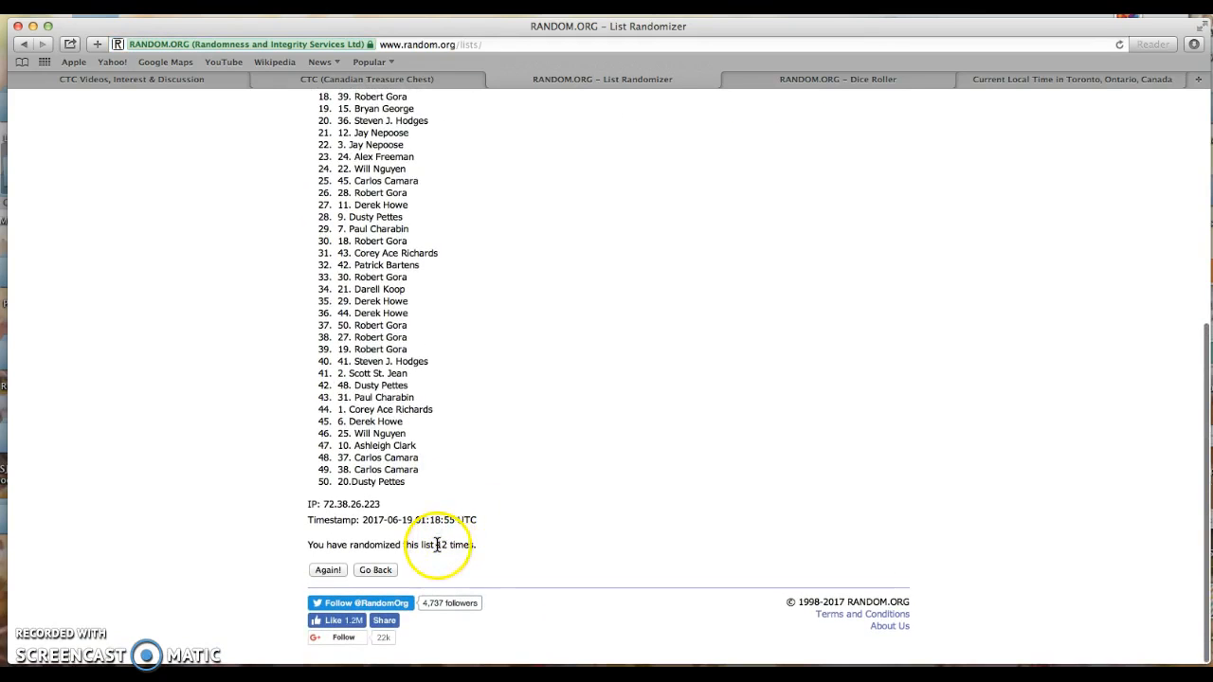
pyautogui.click(838, 80)
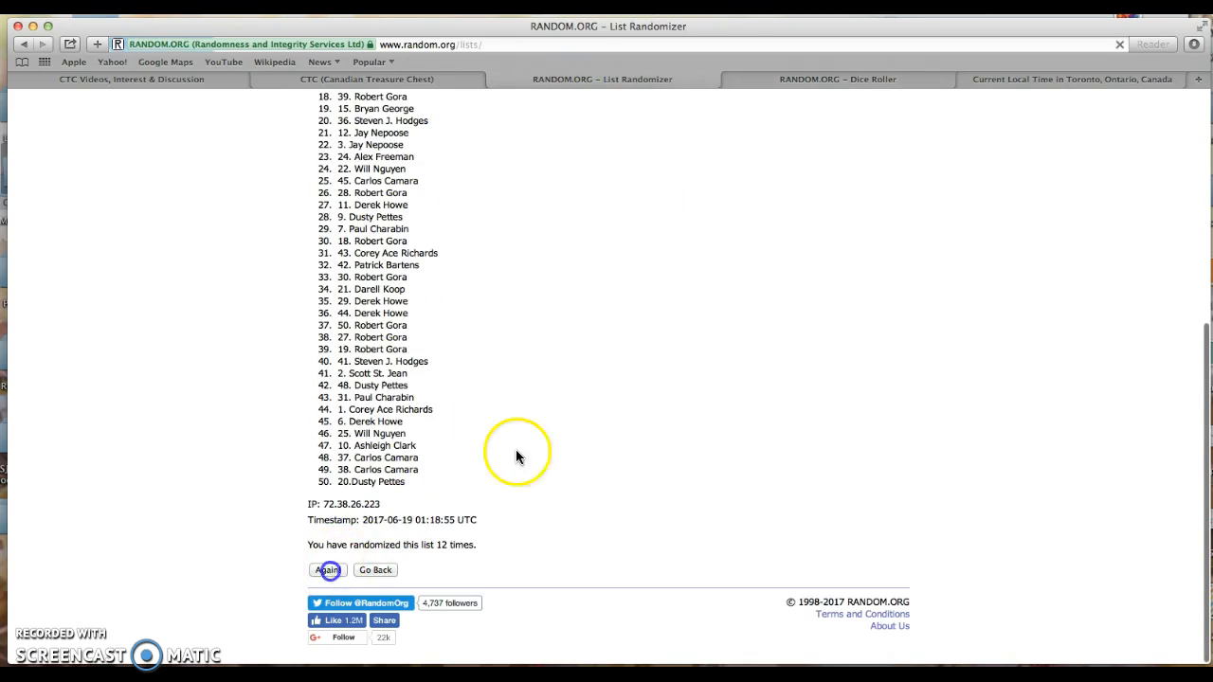
pyautogui.click(326, 569)
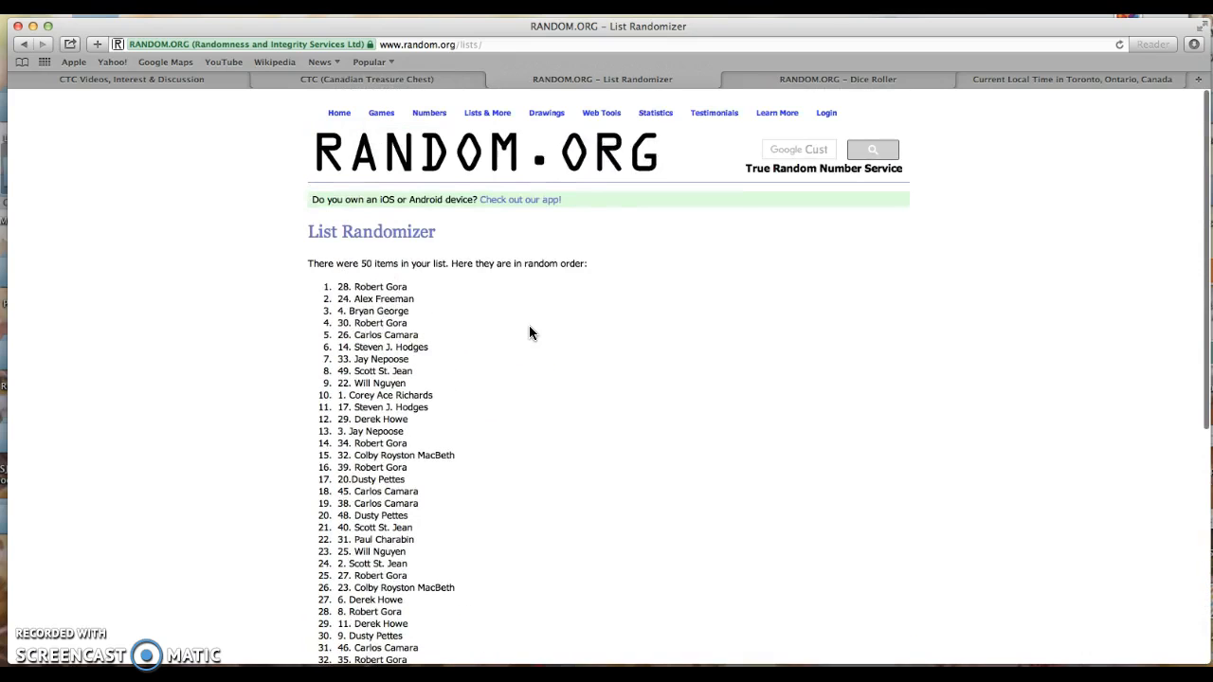
# Step: Review the 13th result with the winner on top, then show the dice roll and Toronto local time as proof
pyautogui.doubleClick(372, 286)
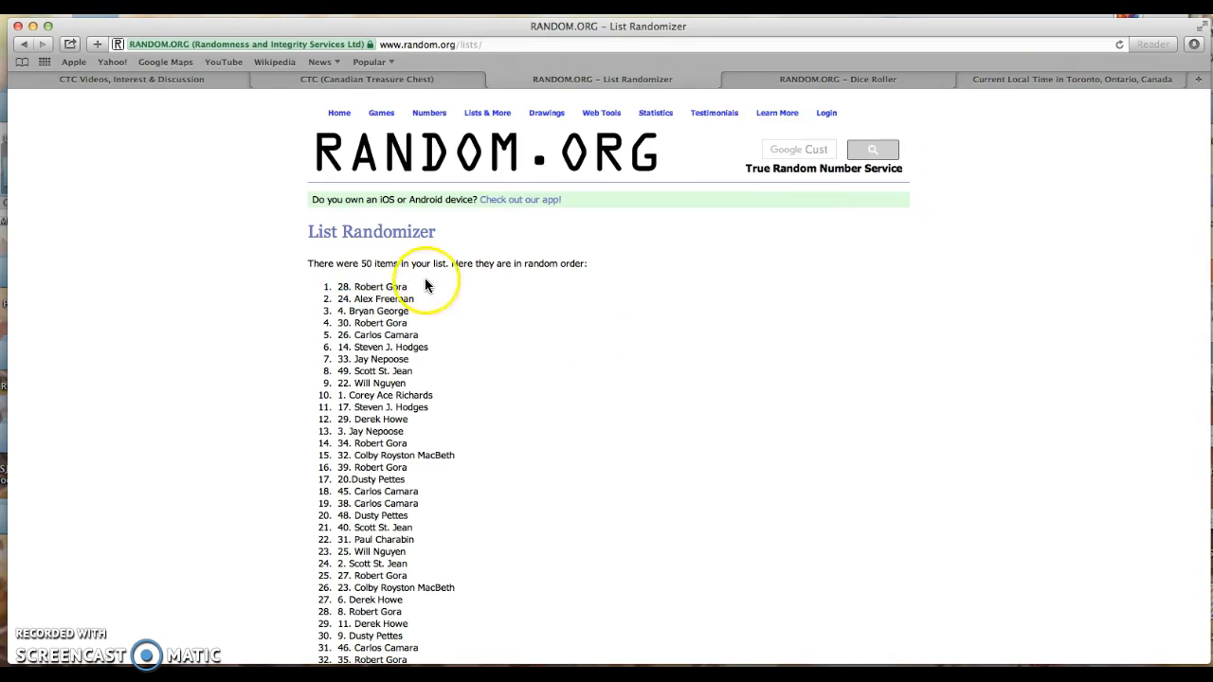
pyautogui.scroll(-3)
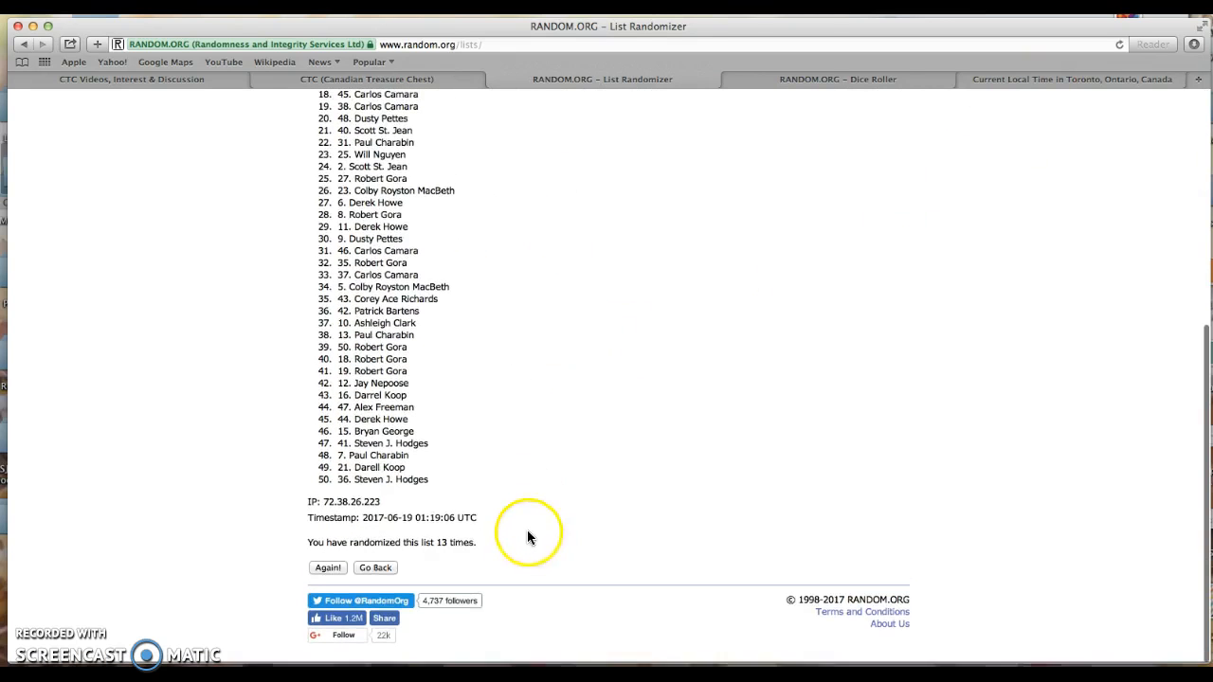
pyautogui.click(837, 80)
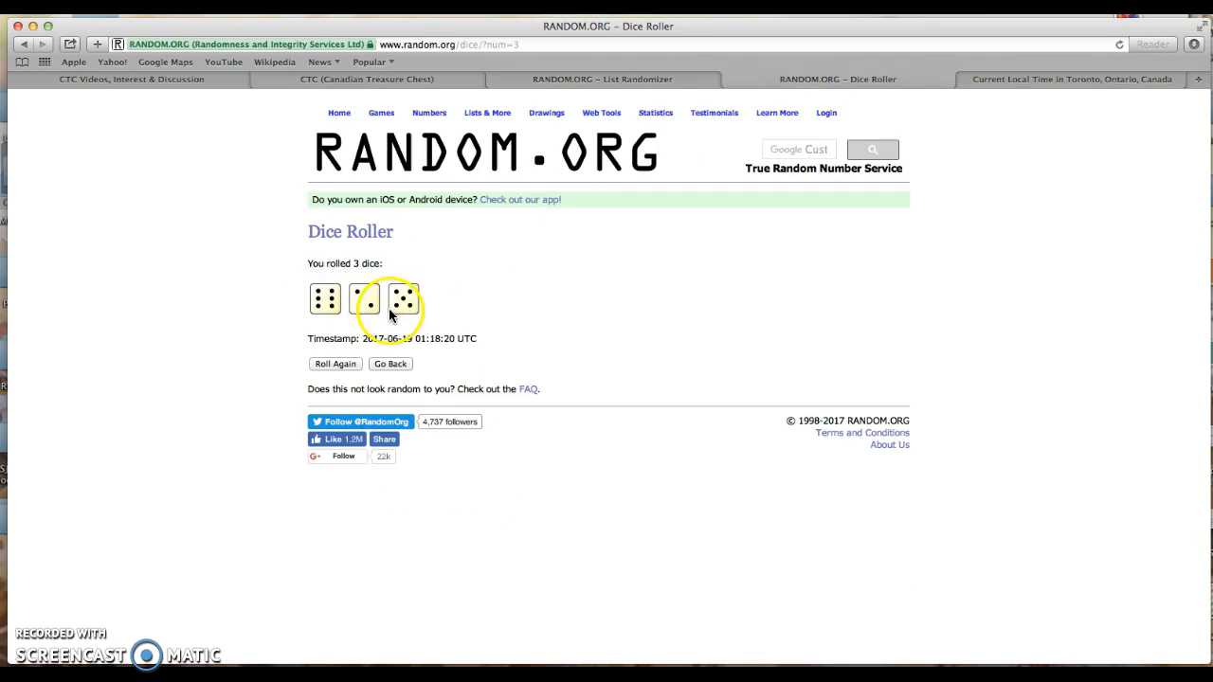
pyautogui.click(1069, 80)
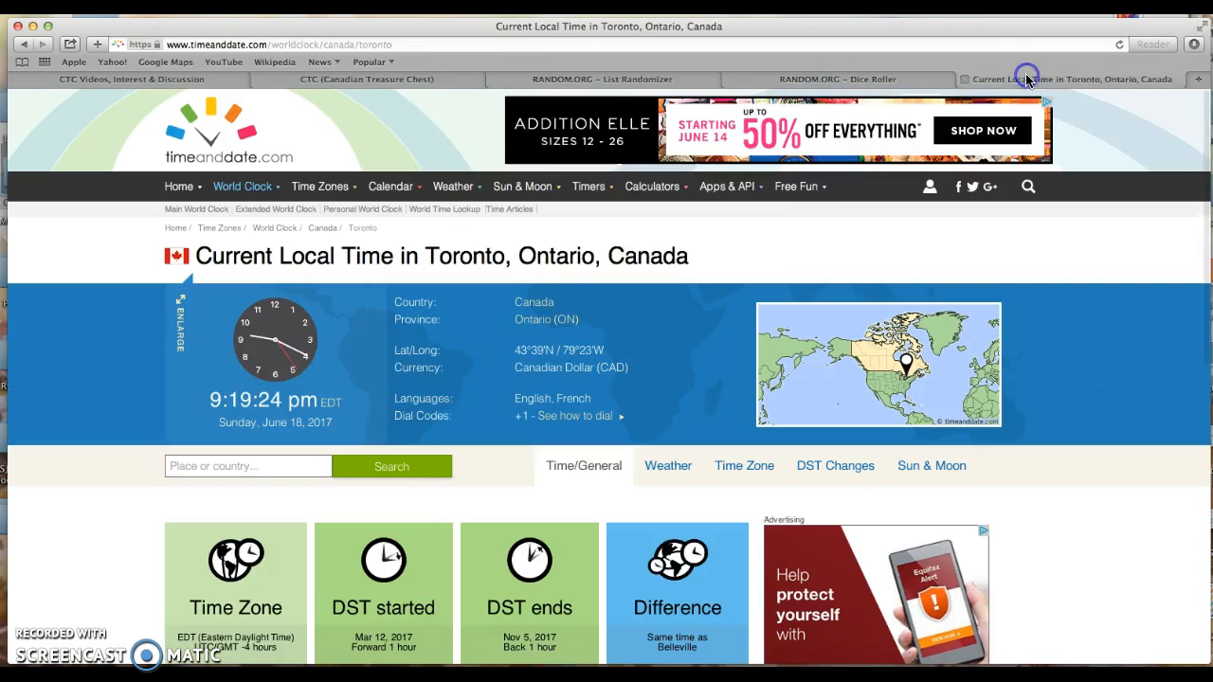
pyautogui.click(178, 186)
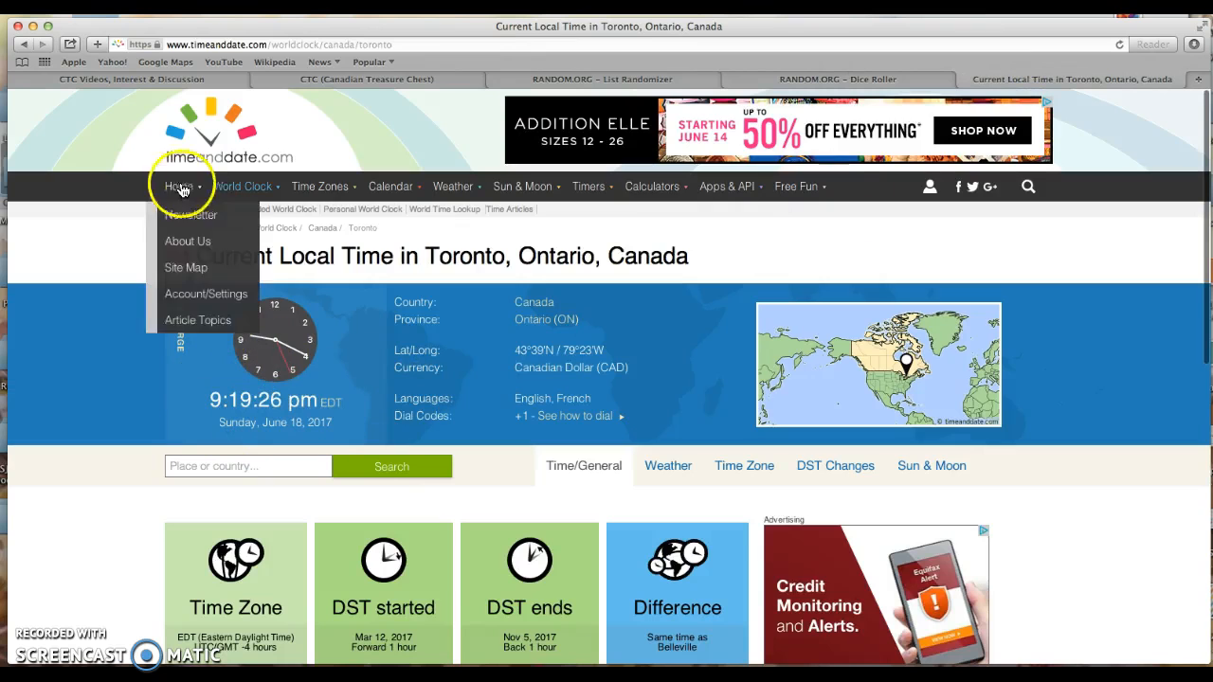